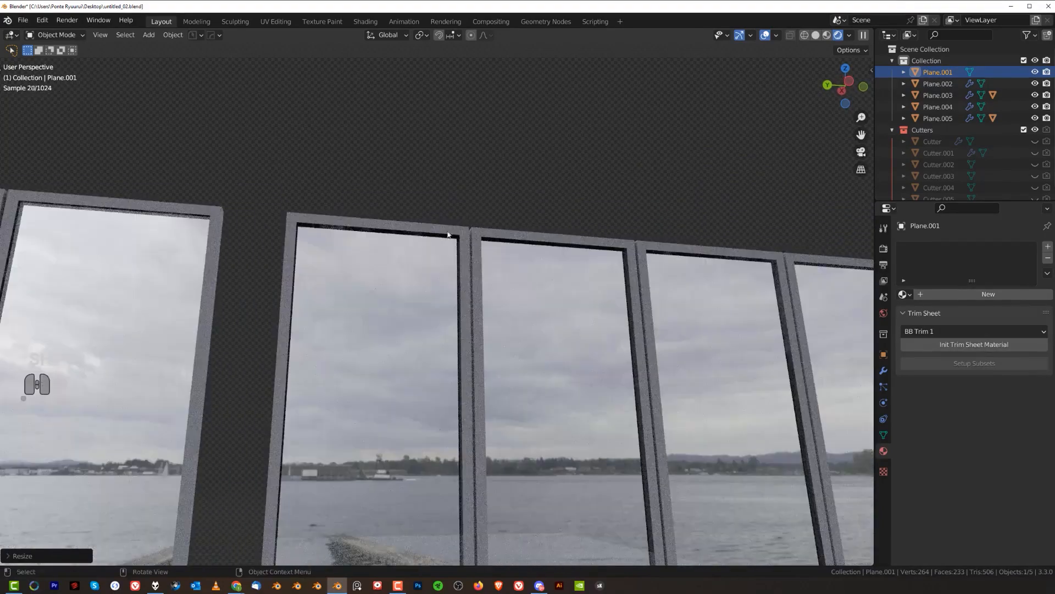
Step: Select the glass pane Plane.005 and isolate it on its own
click(937, 95)
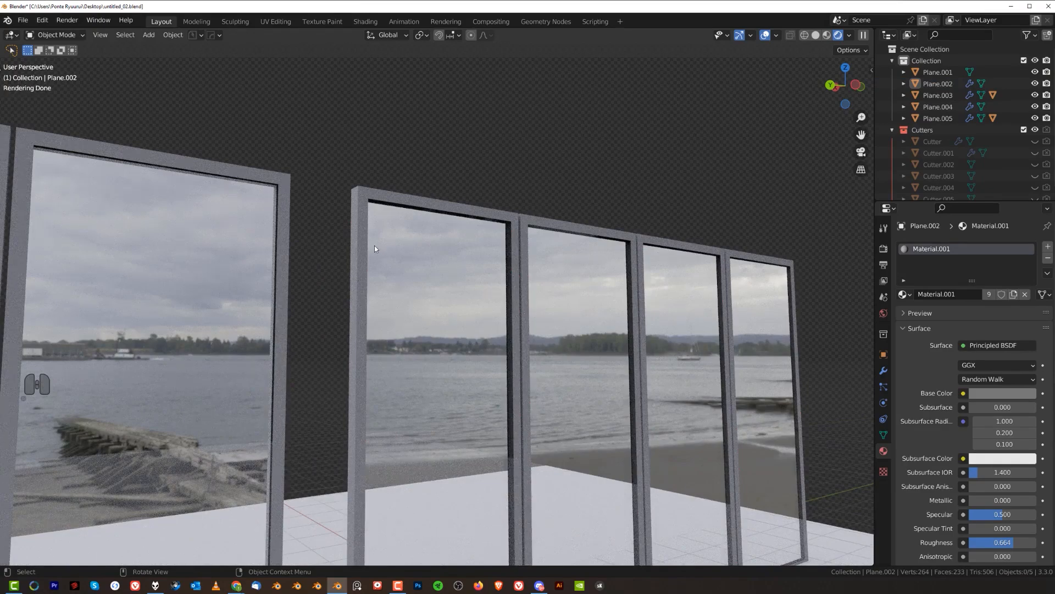
mouse_move(504, 475)
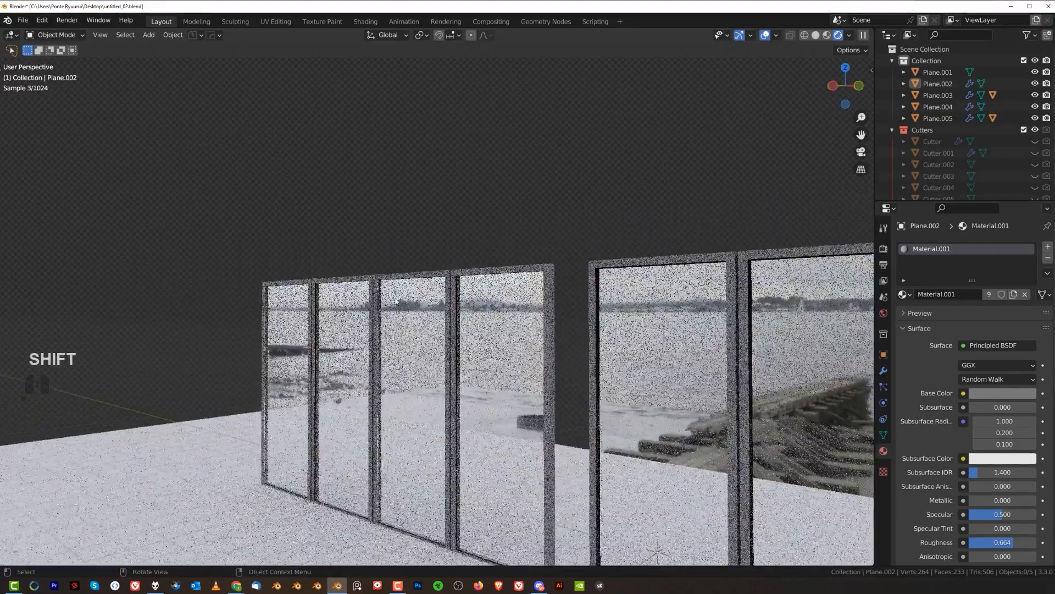
click(938, 119)
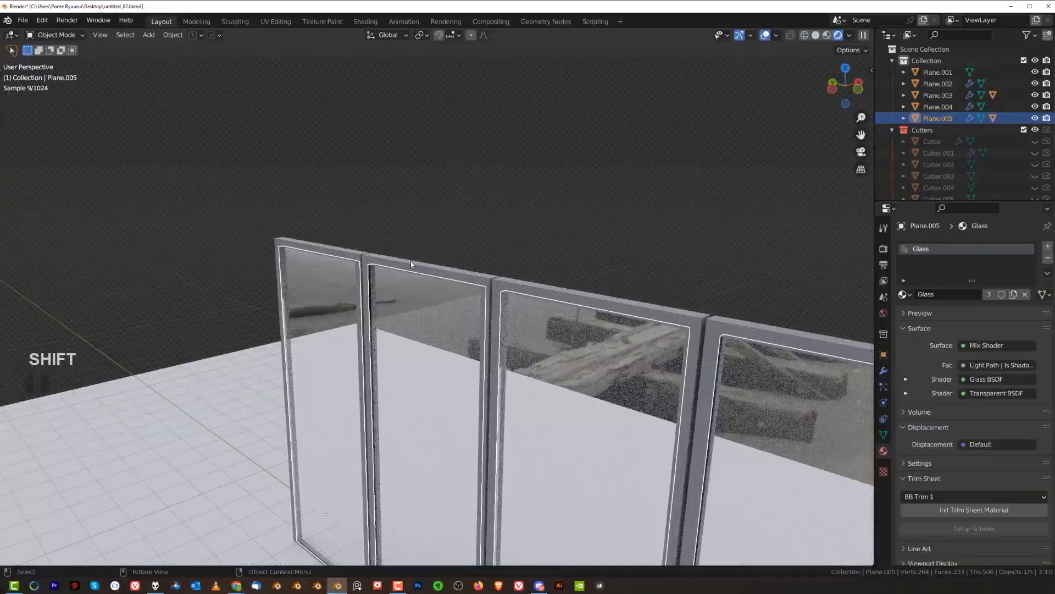
key(/)
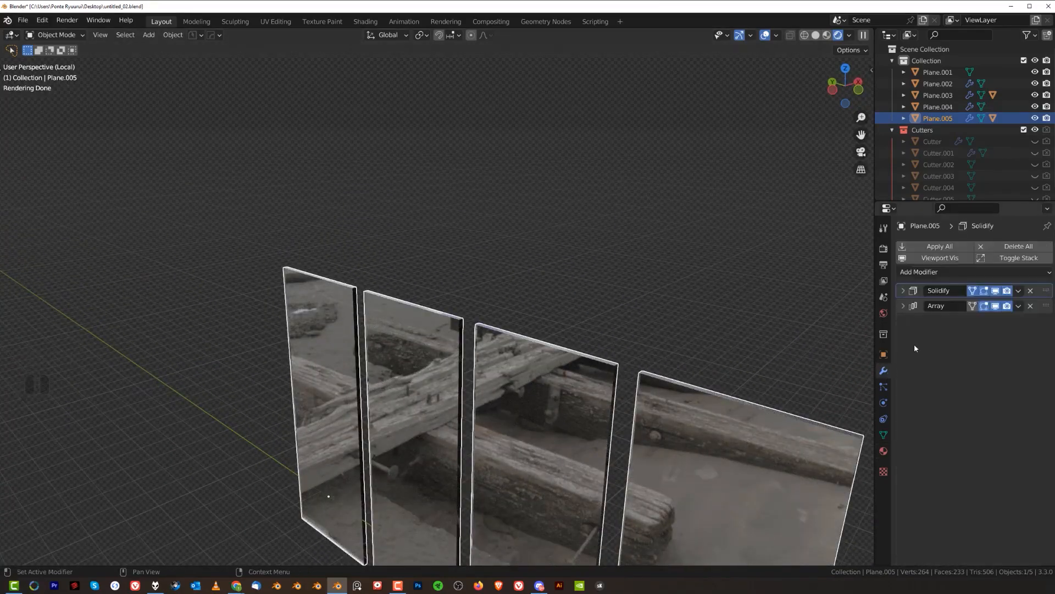
mouse_move(884, 311)
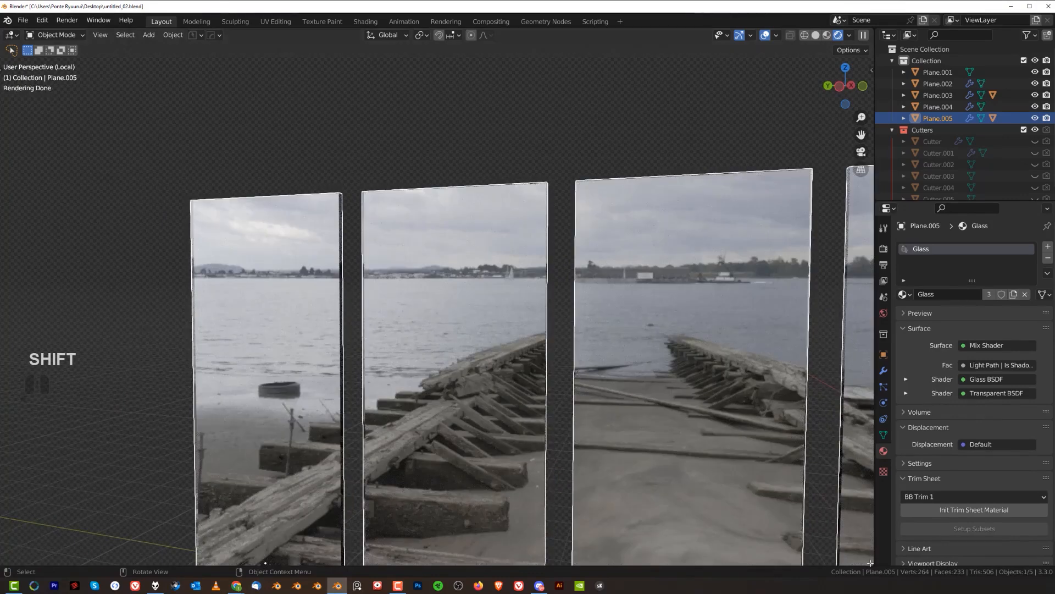
Step: Inspect the Glass material's shader nodes in the lower area, then close that area
click(12, 286)
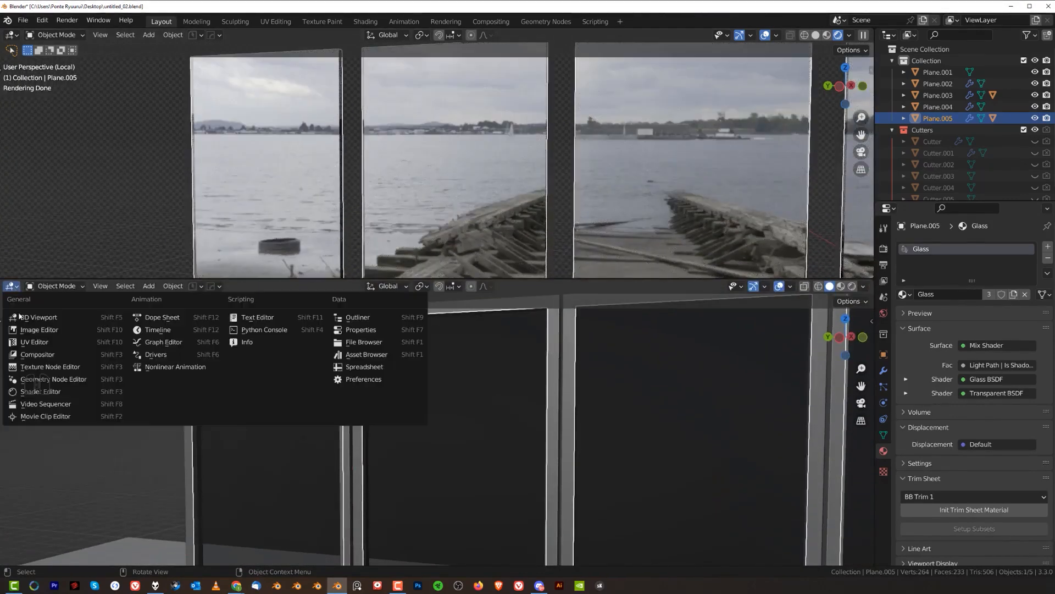
click(38, 391)
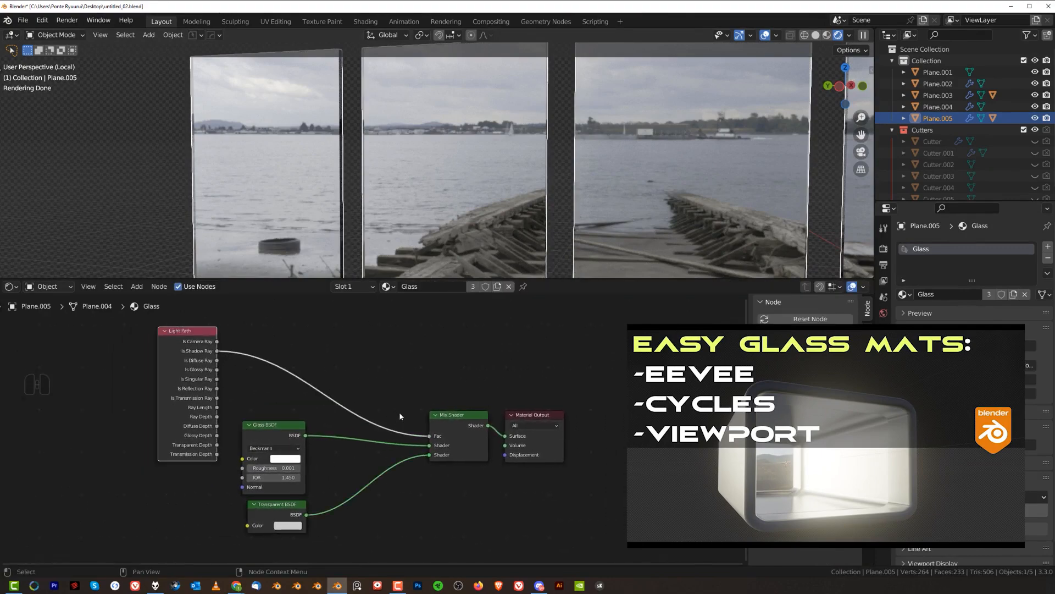
click(187, 330)
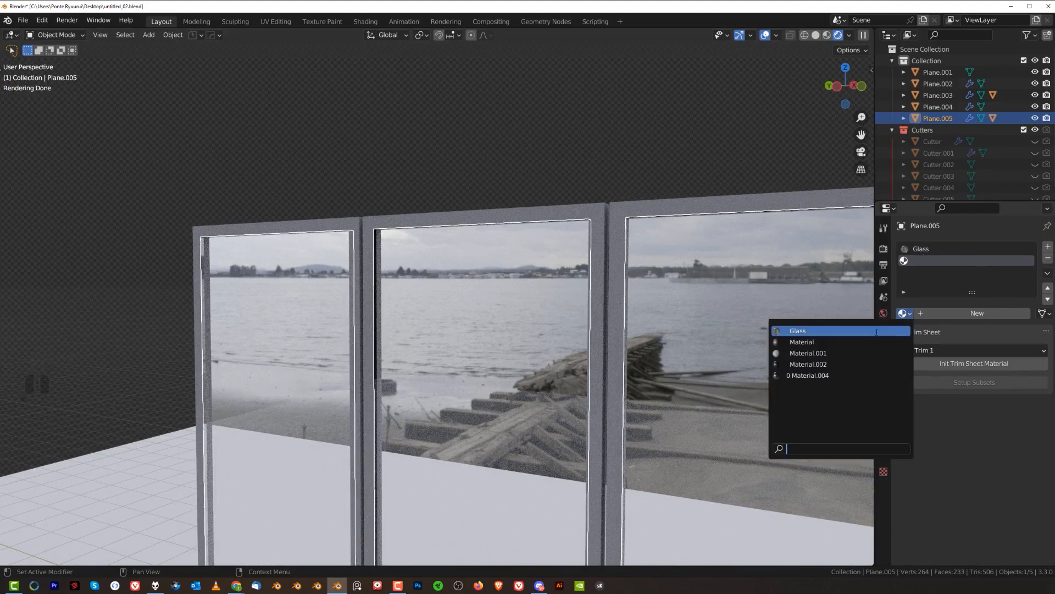
Step: After discarding a test sphere, fill Plane.005's slots with Glass and Material.002
click(798, 331)
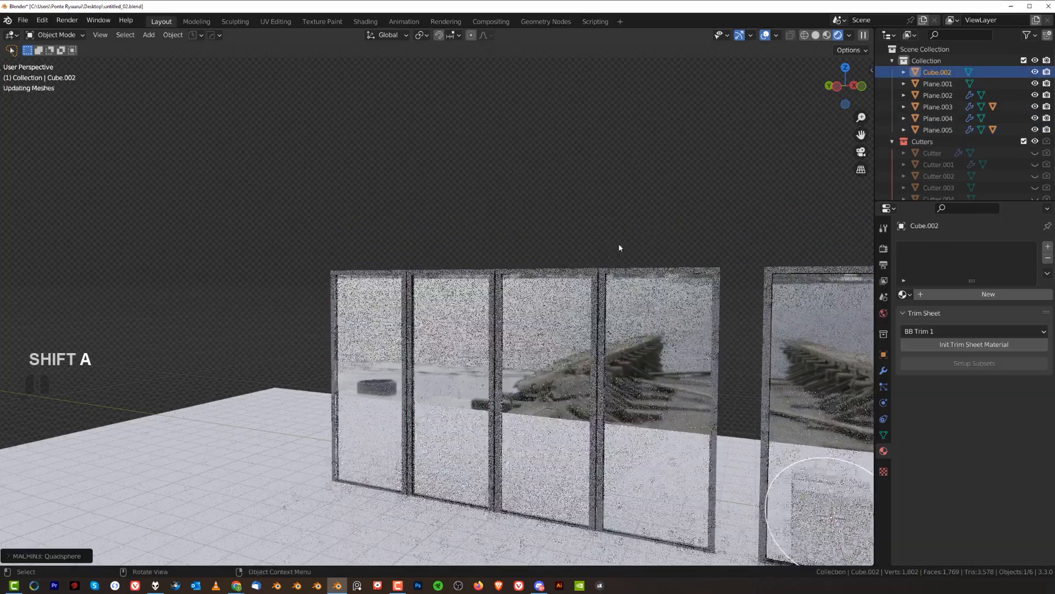
key(g)
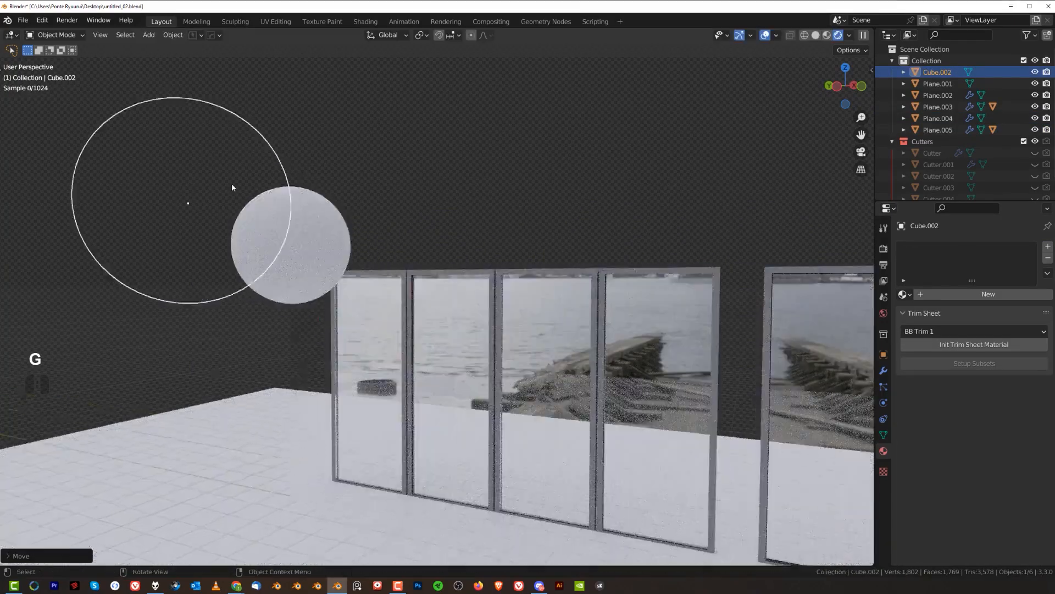
click(904, 295)
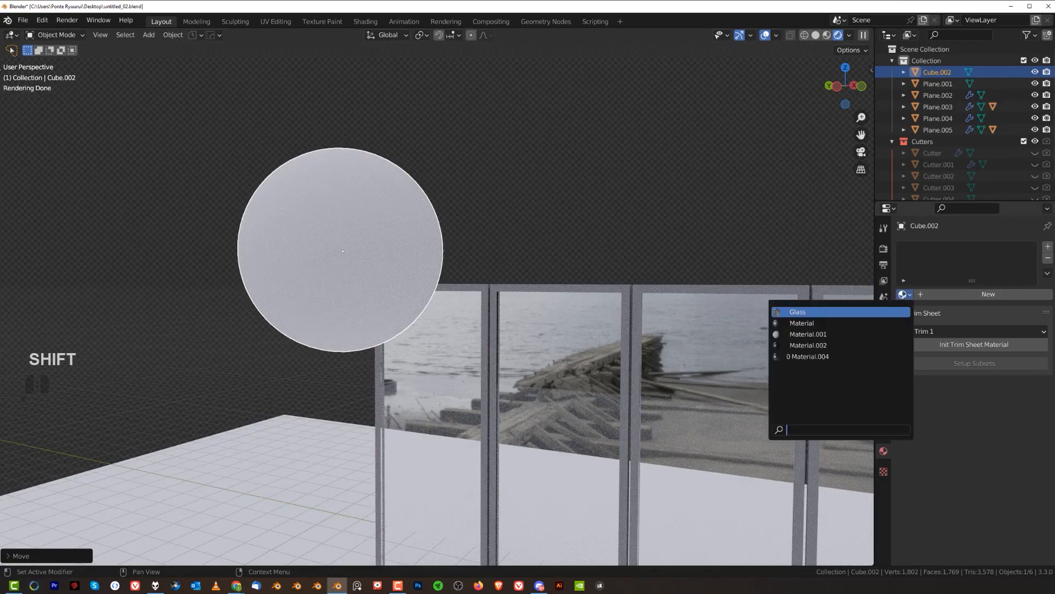
click(807, 345)
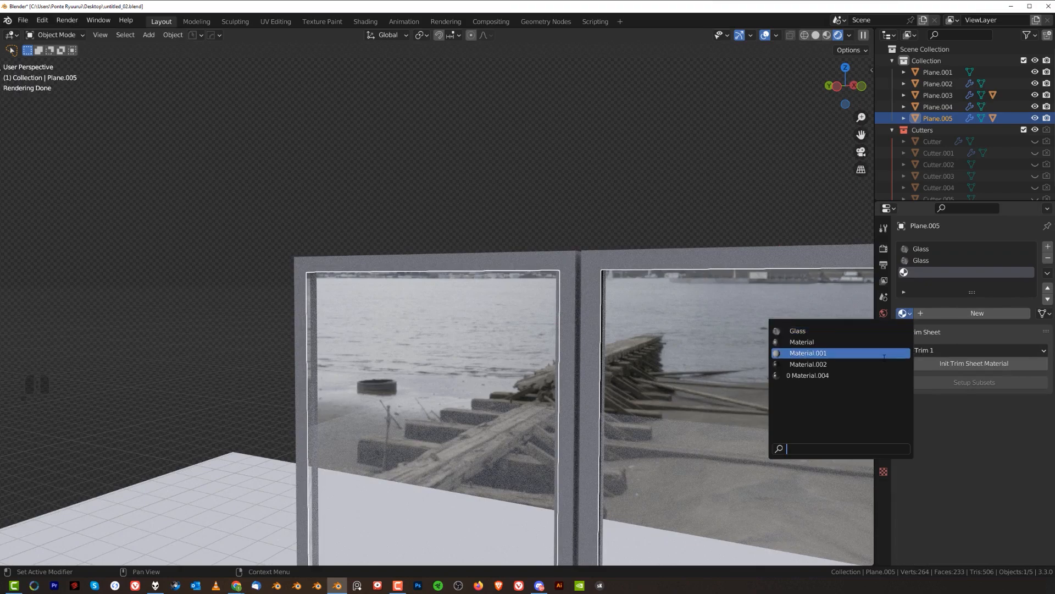
click(807, 364)
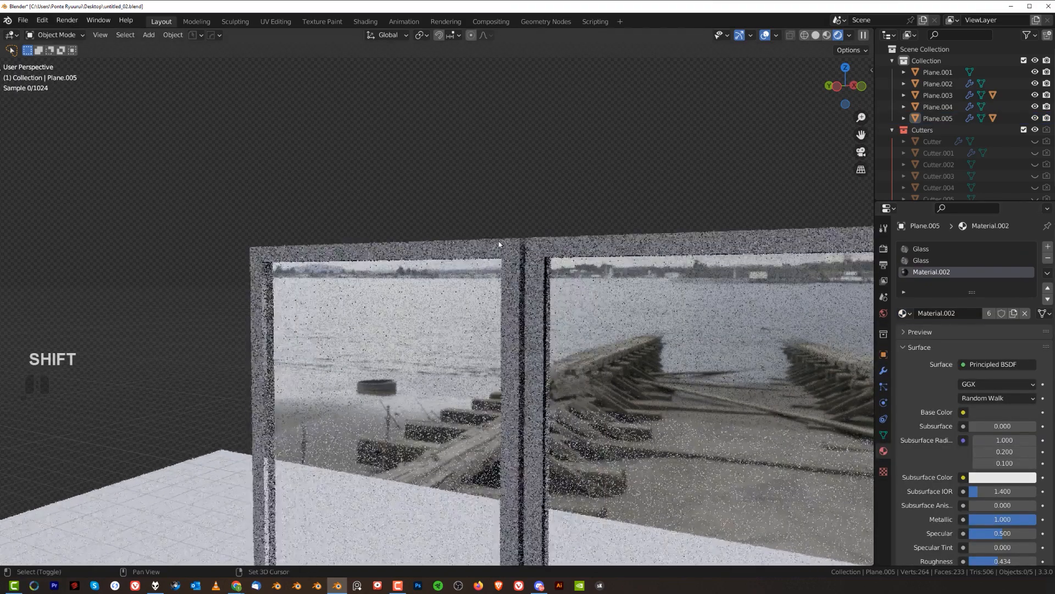
key(Tab)
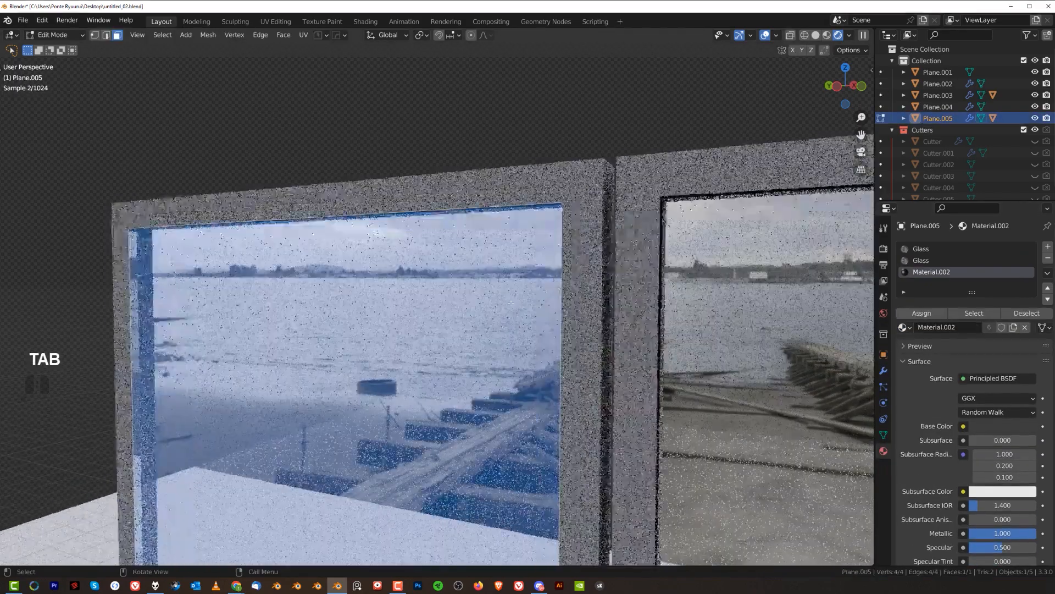
Step: Assign the second Glass slot to the pane's inset face and leave Edit Mode
click(935, 249)
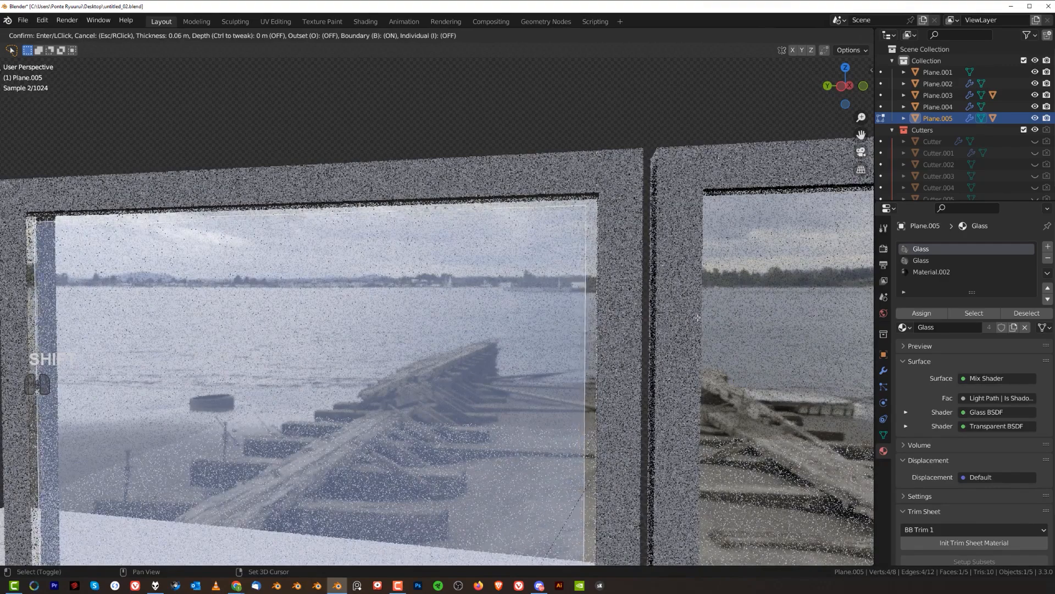
mouse_move(744, 284)
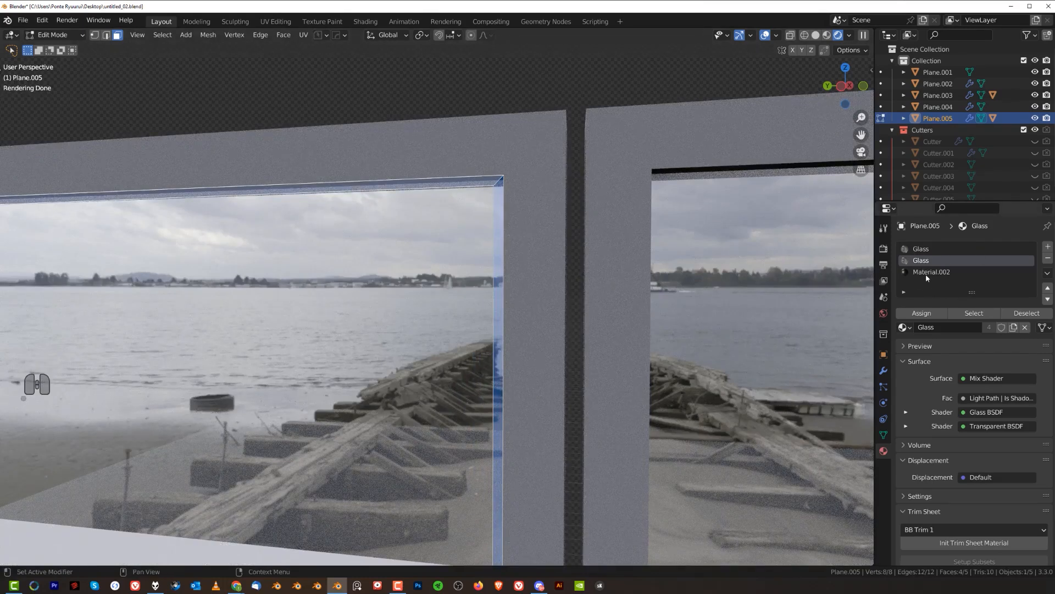
click(921, 313)
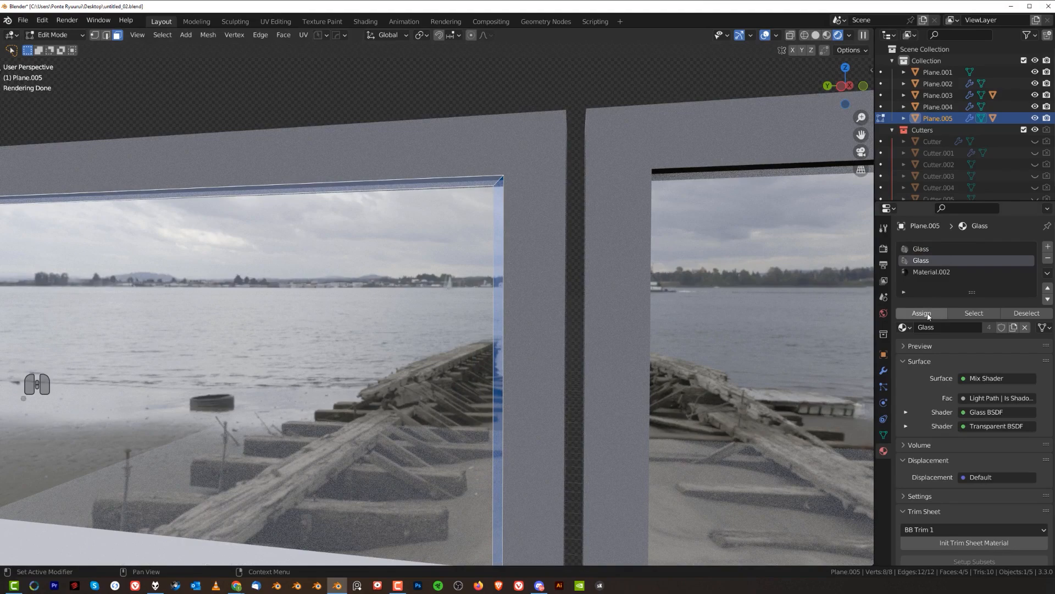
key(Tab)
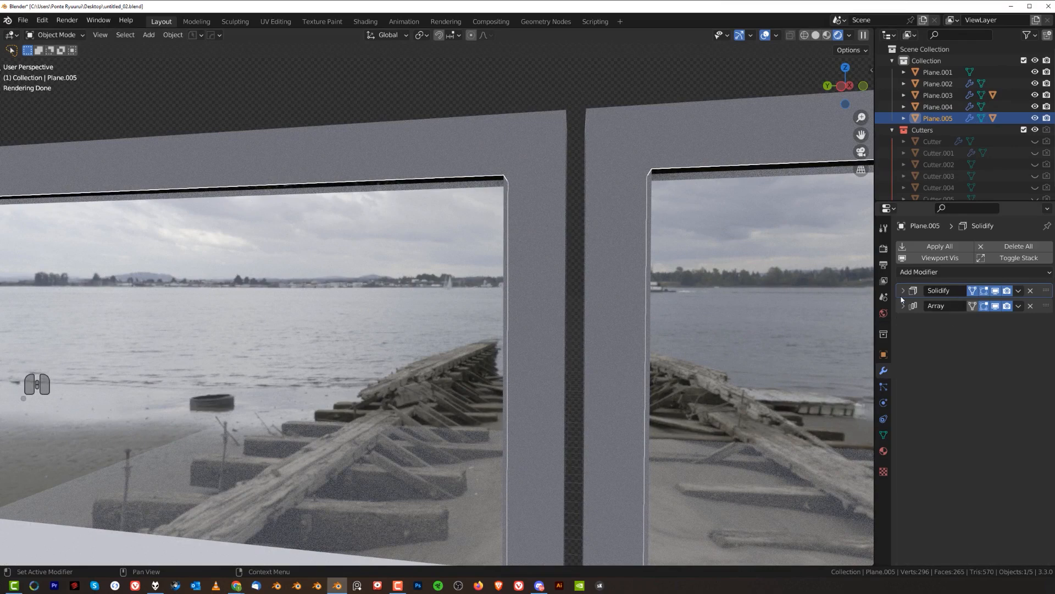
Step: Expand the Solidify modifier's Materials settings to set Material Offset to 1
click(903, 290)
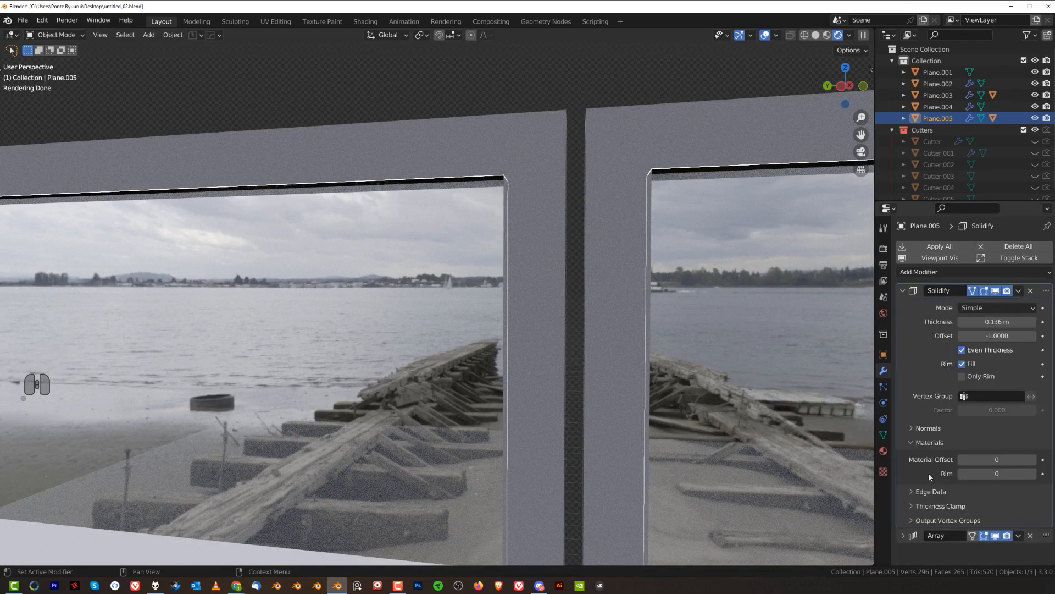
click(928, 442)
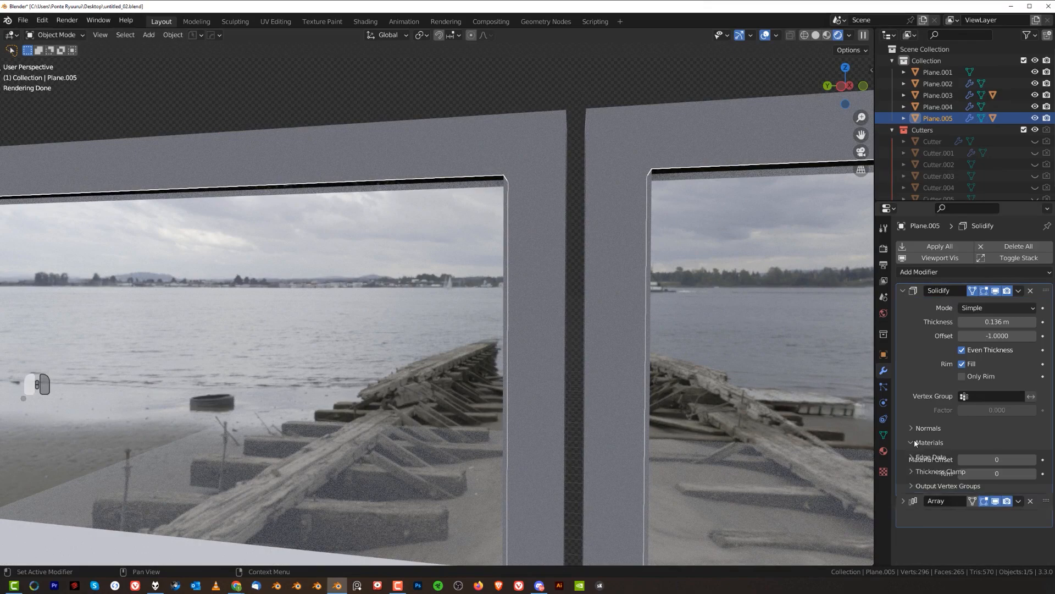
click(928, 442)
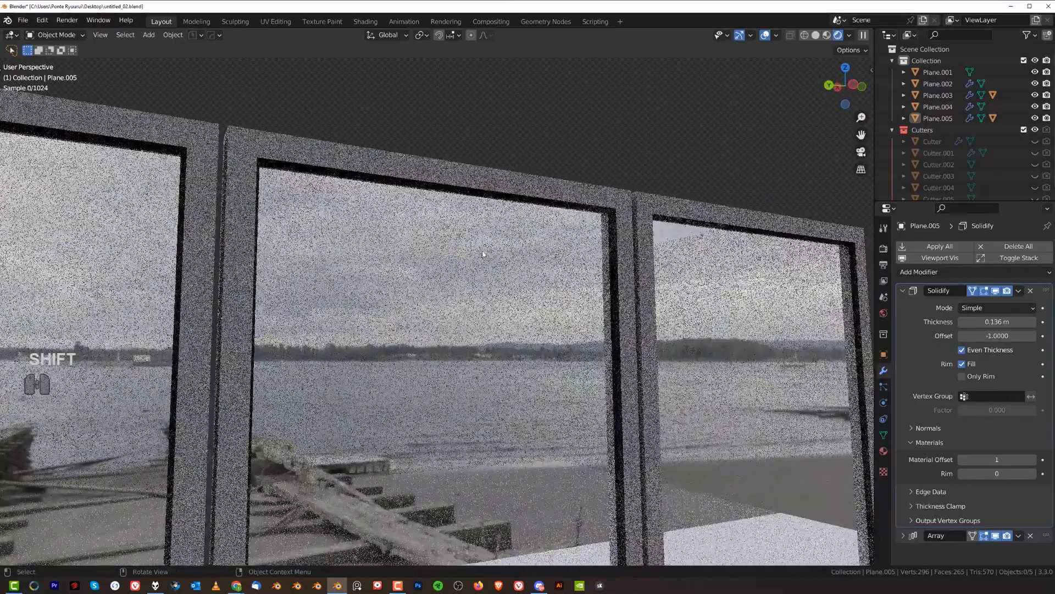
Step: Check the pane's material assignments by toggling Edit Mode in and out twice
key(Tab)
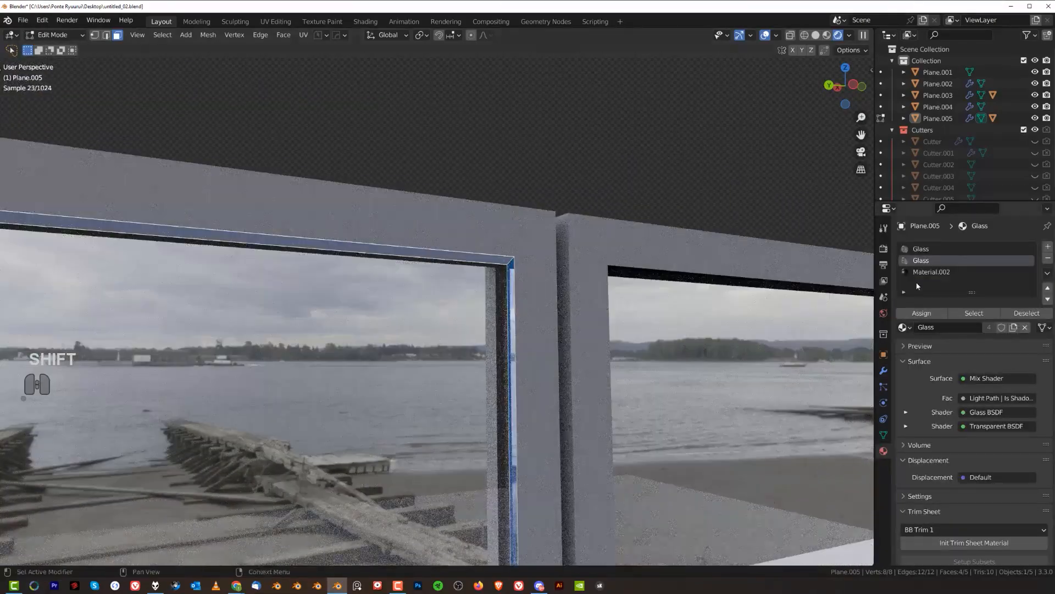
key(Tab)
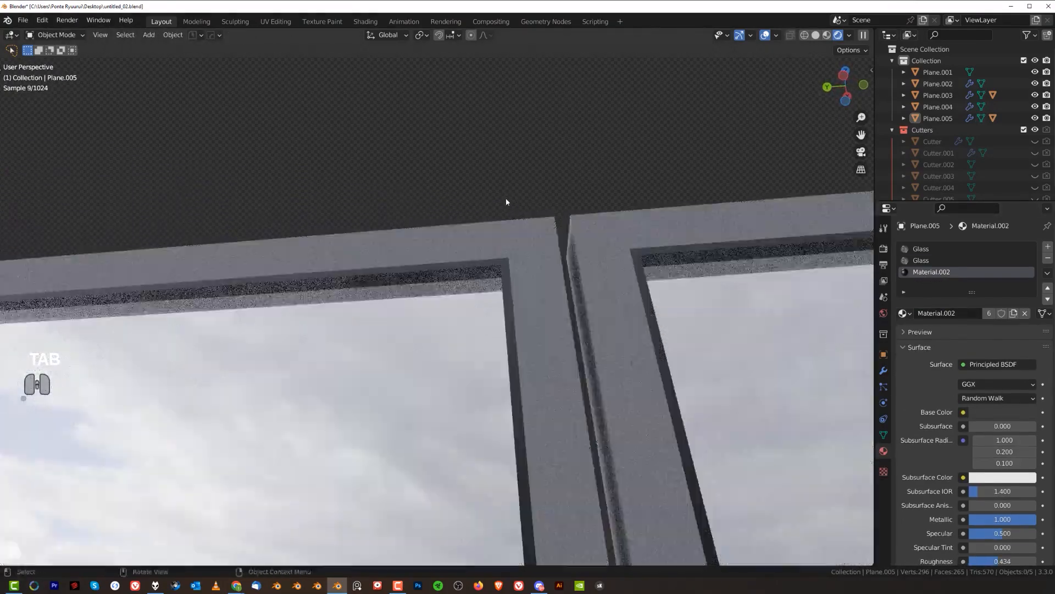
key(Tab)
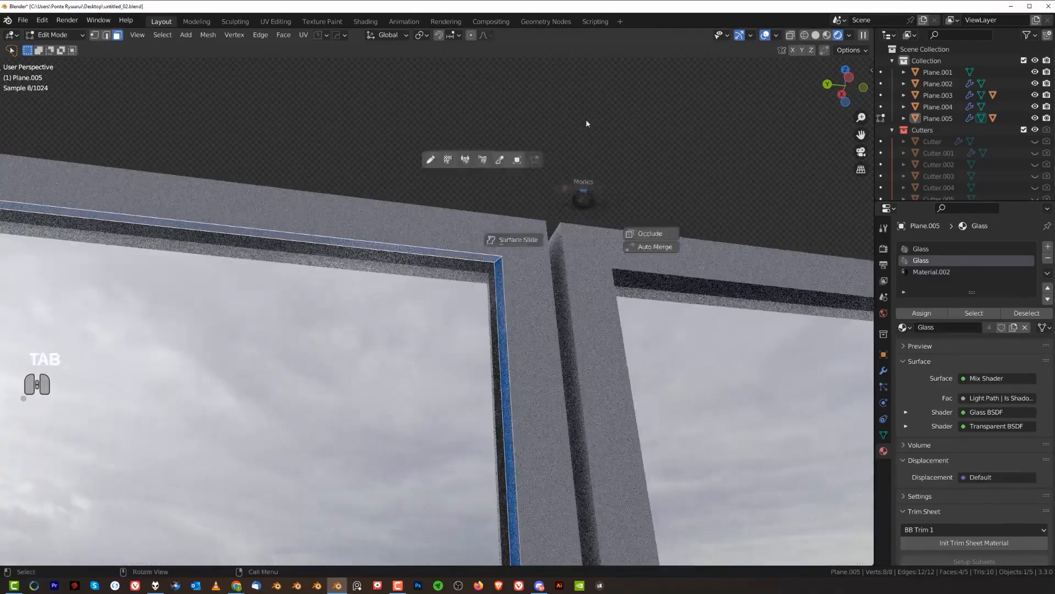
key(Tab)
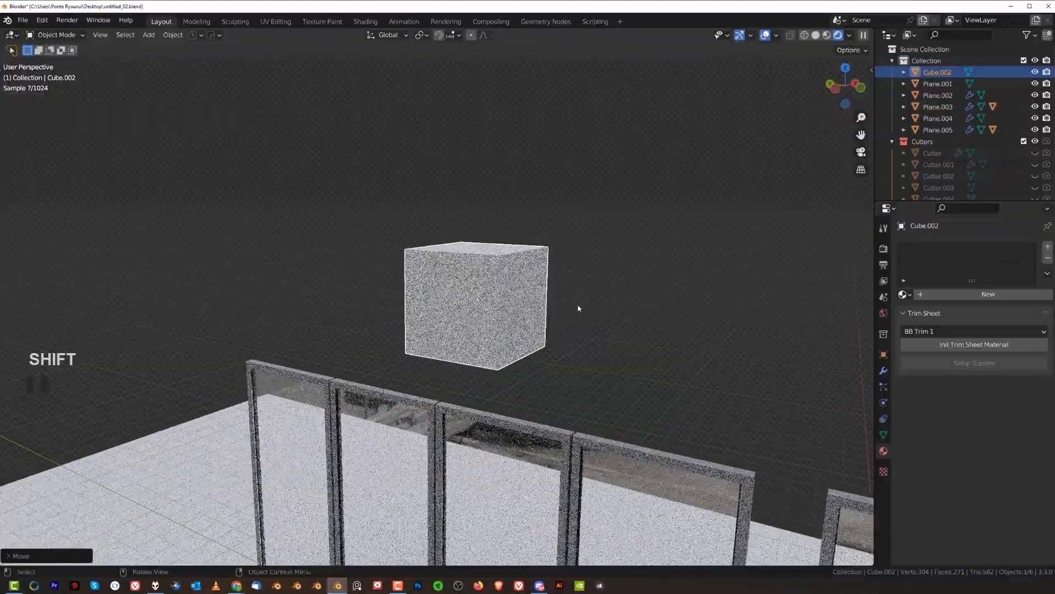
Step: Move the new cube, bevel its edges, and assign it Material.002
key(g)
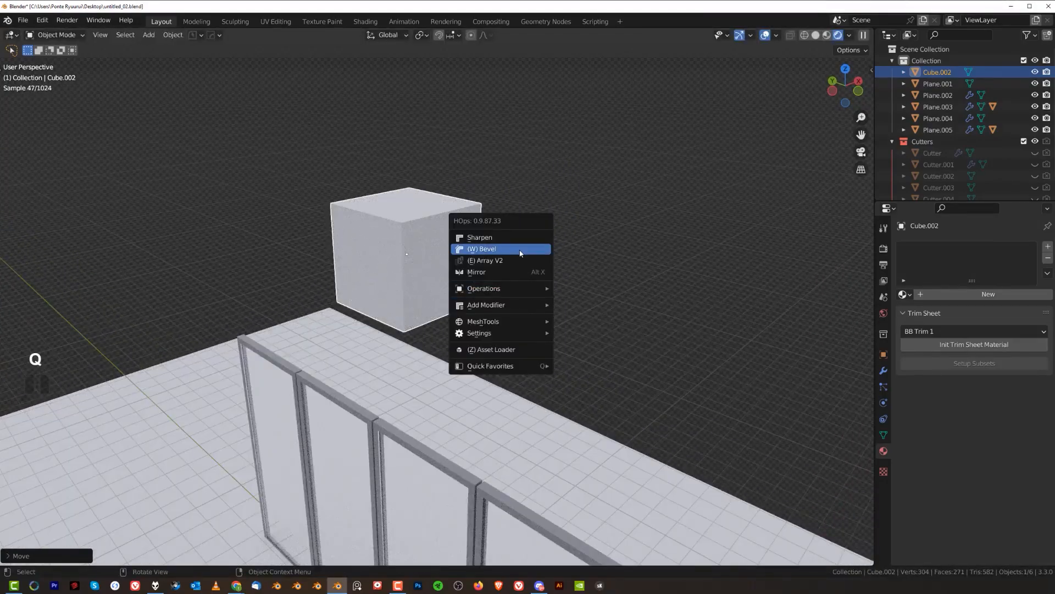
click(482, 248)
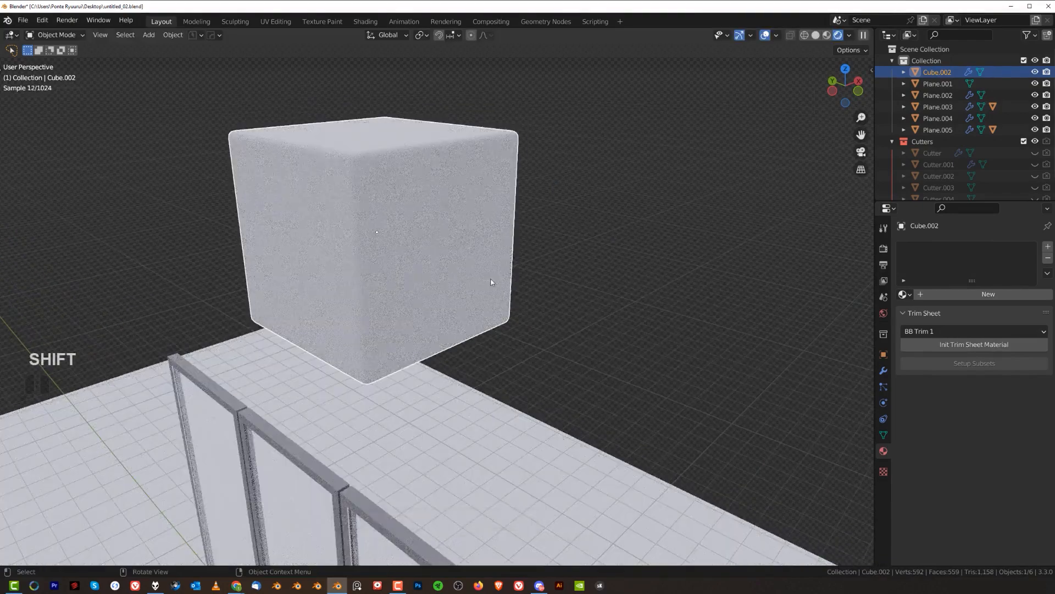
click(903, 294)
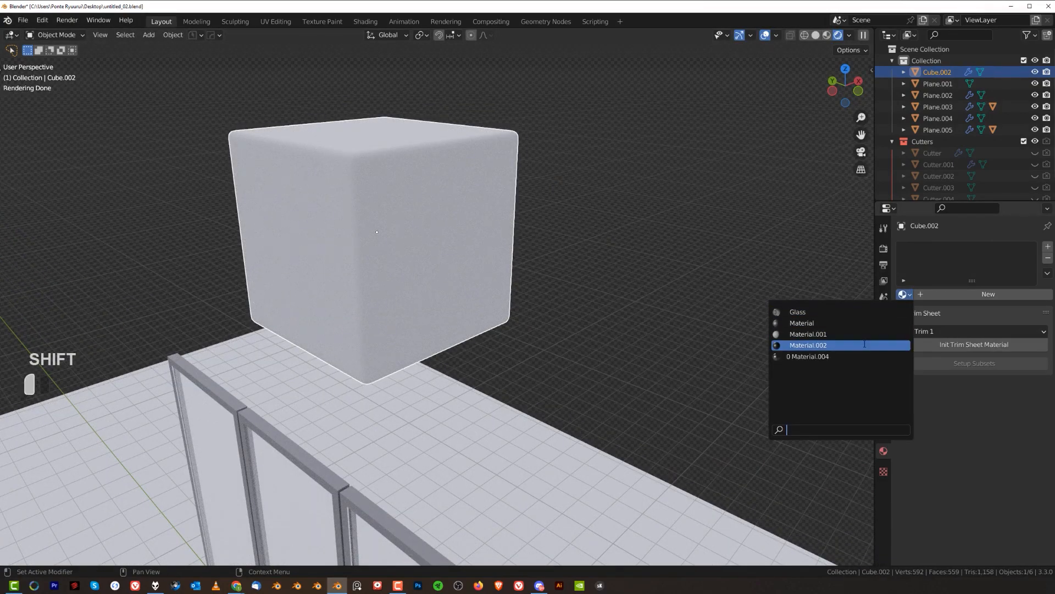
click(807, 344)
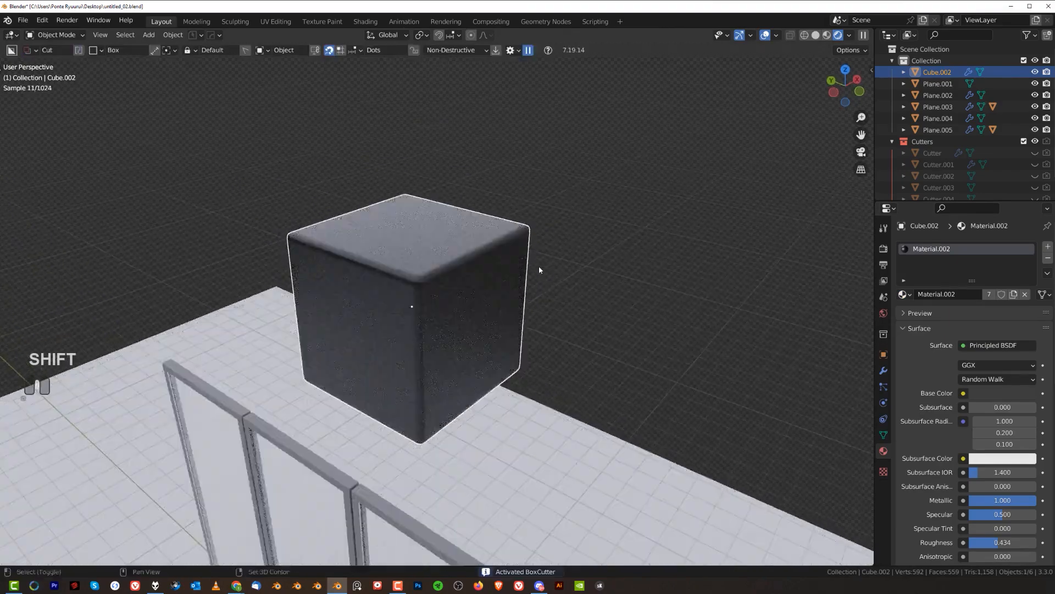
Step: Set the Box Helper cut material to Material.001 and begin a box cut on the cube
key(d)
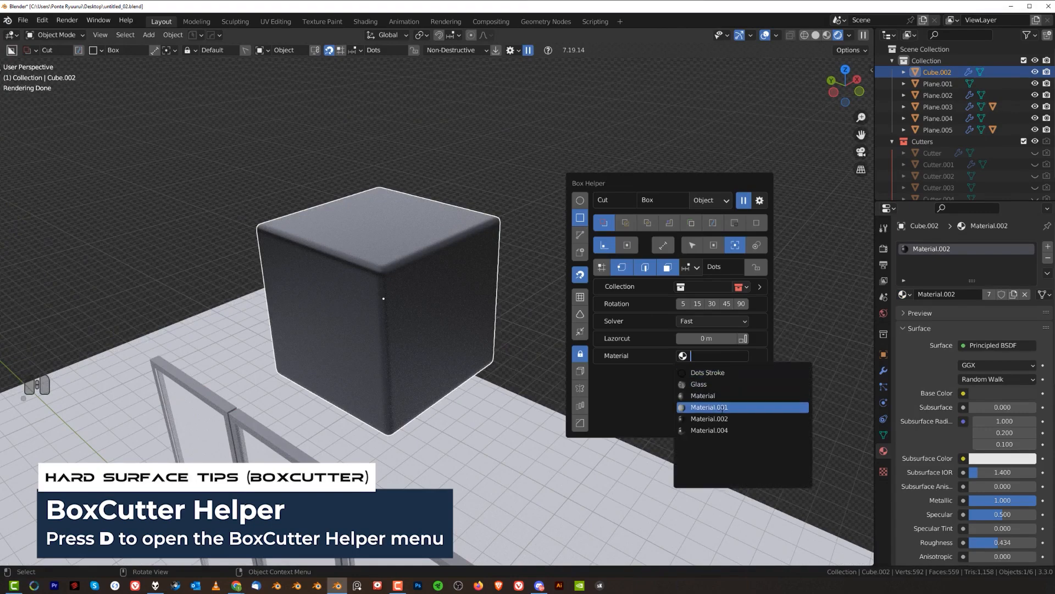
click(709, 406)
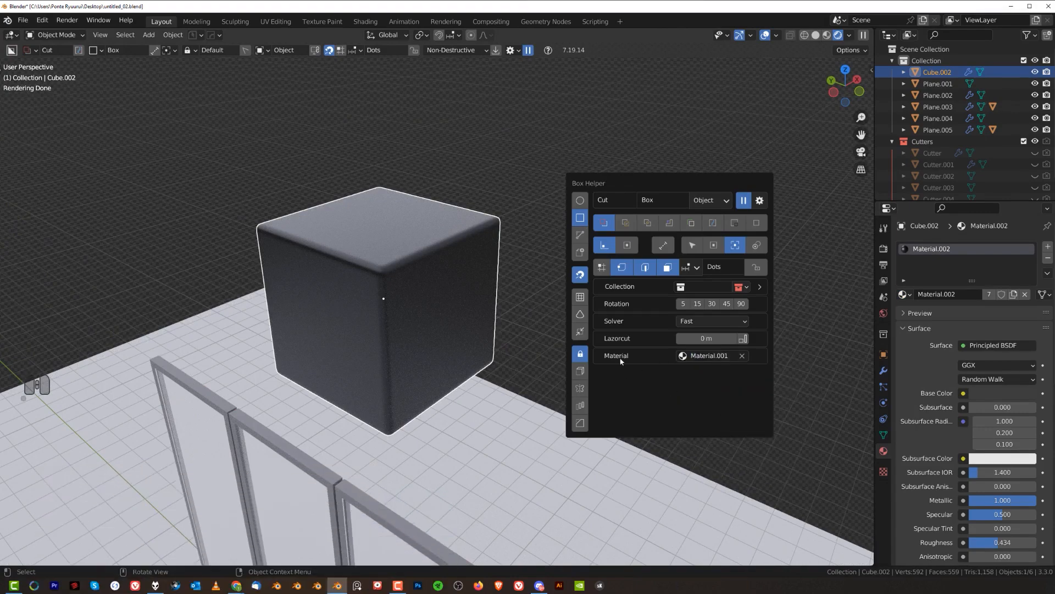
key(shift+d)
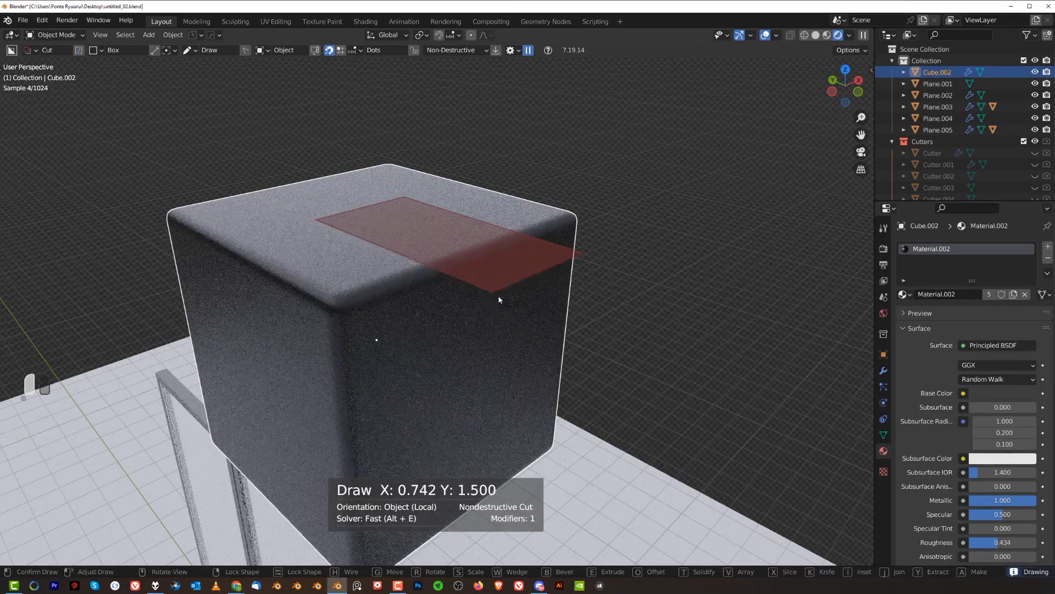
Step: Extrude the box cut deep through the cube's top and front to form the notch
key(e)
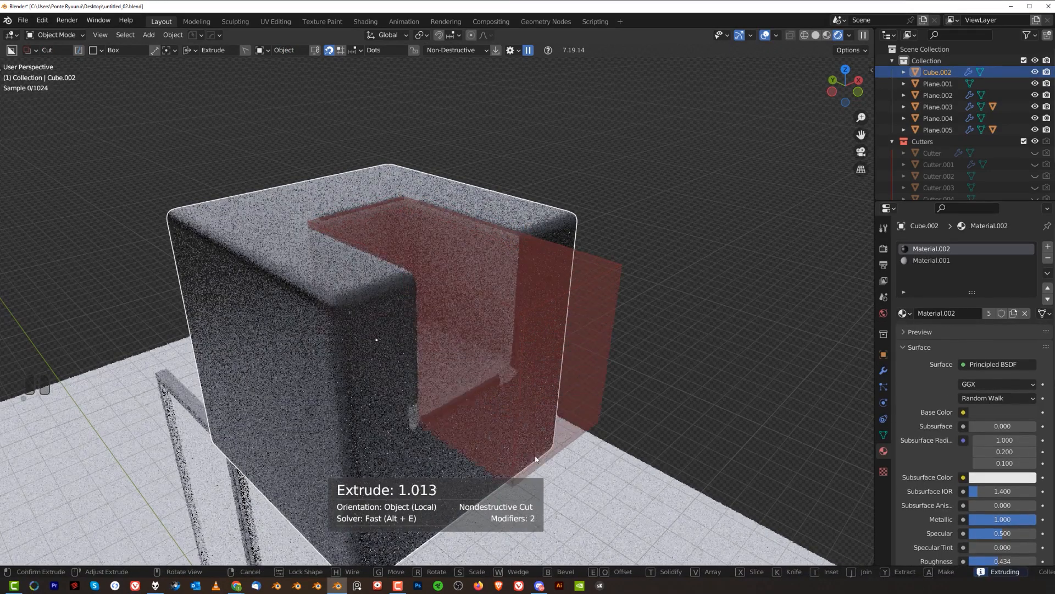
click(399, 325)
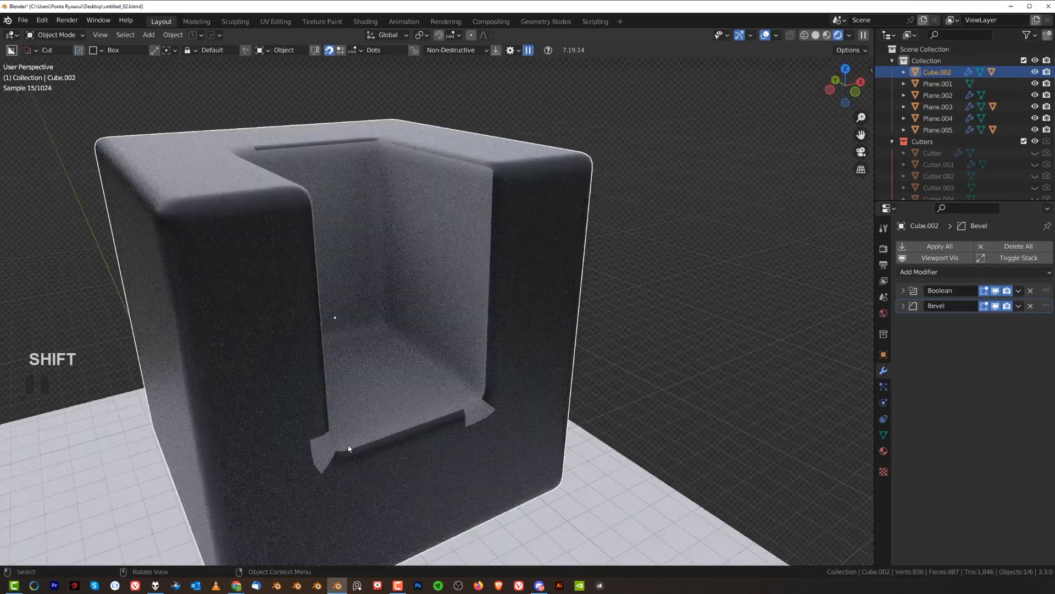
Step: Expand the Bevel modifier's Shading options to set its Material Index to 1
click(903, 306)
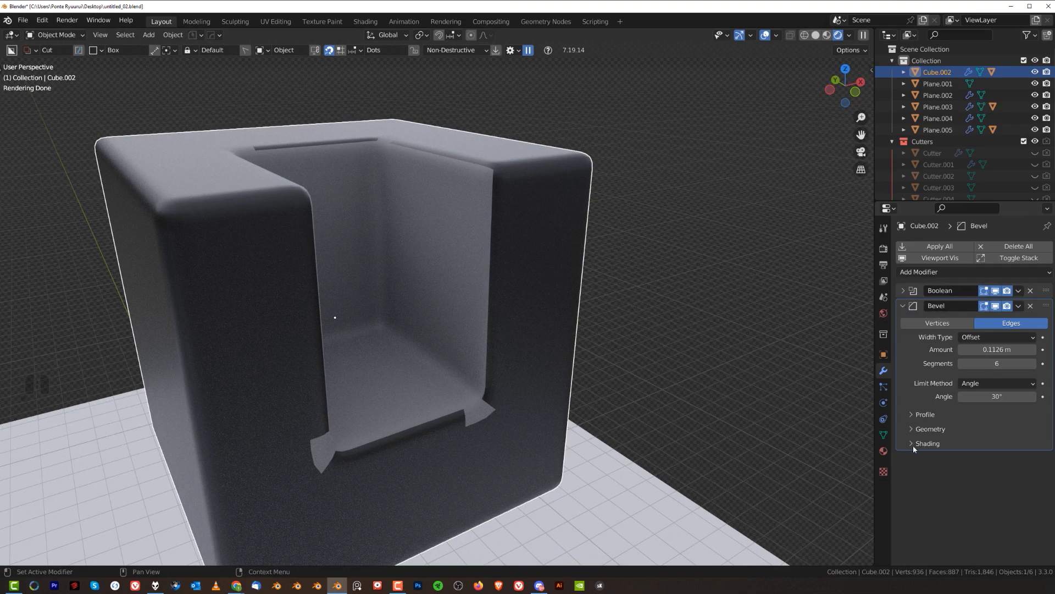
click(927, 444)
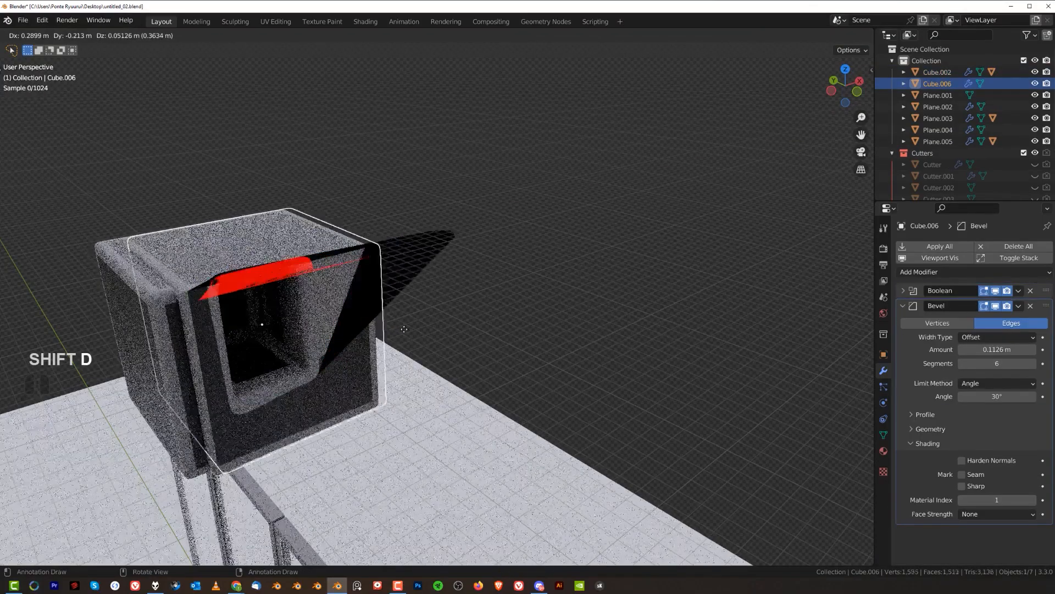
Step: Place the duplicate, delete its Bevel modifier, cut a notch, and Smart Apply the modifiers
click(531, 250)
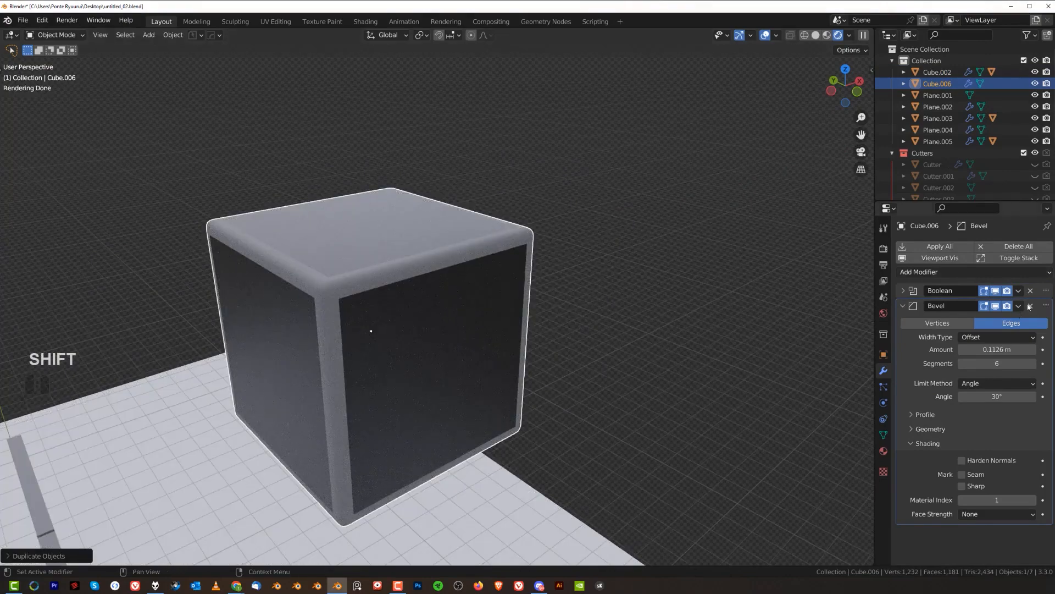
click(1030, 306)
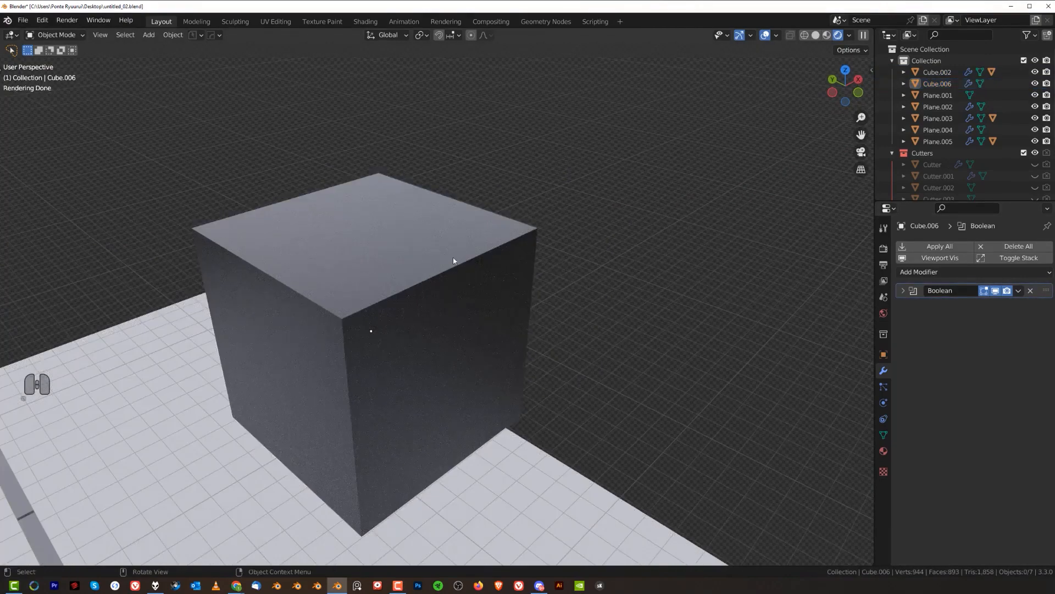
key(w)
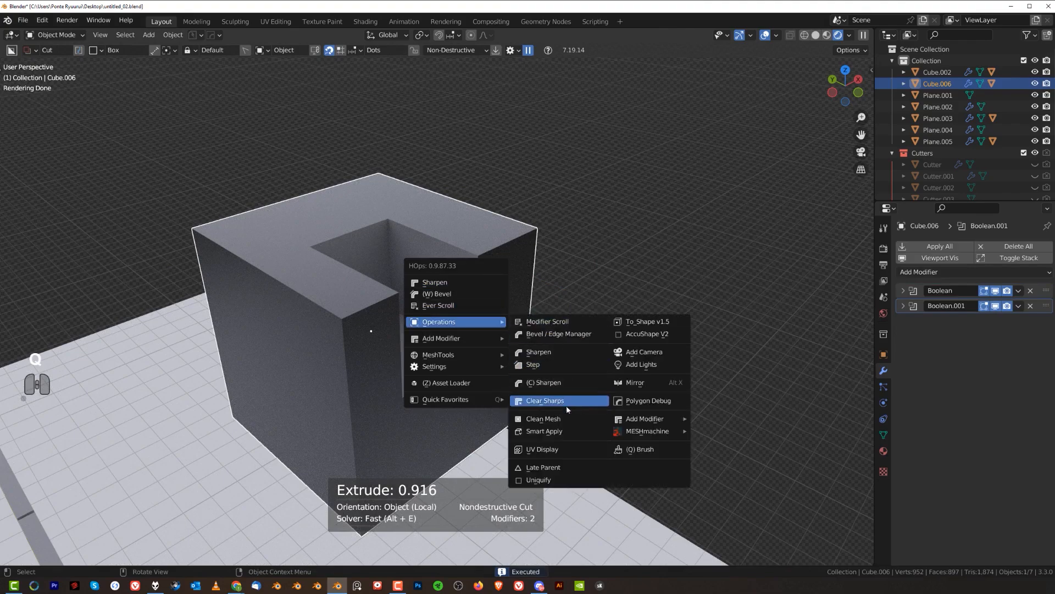
click(544, 431)
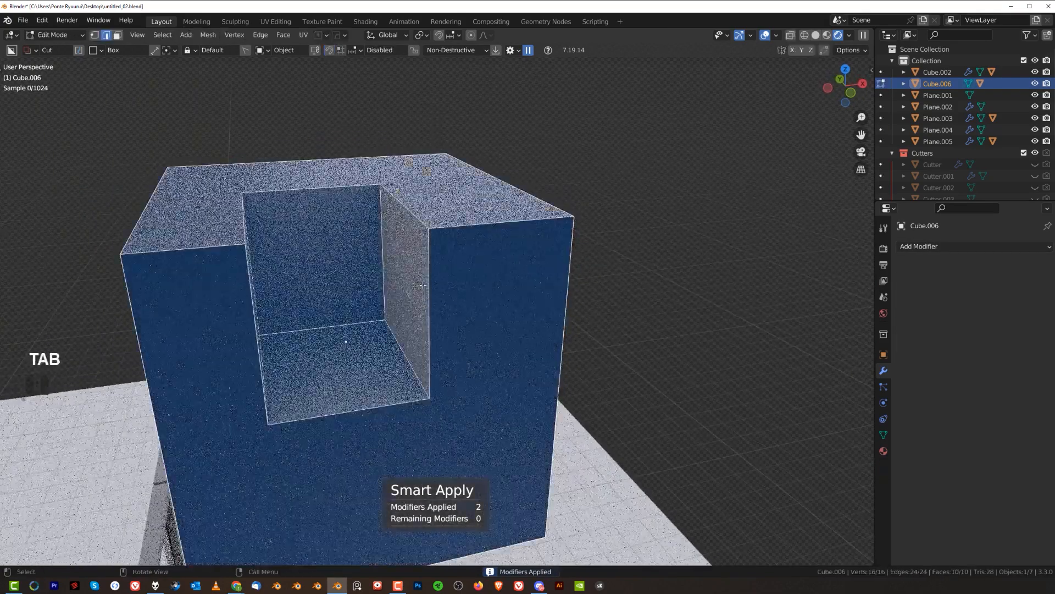
Step: Bevel the notch's bottom edge loop and rim edges on Cube.006 into rounded geometry
key(ctrl+b)
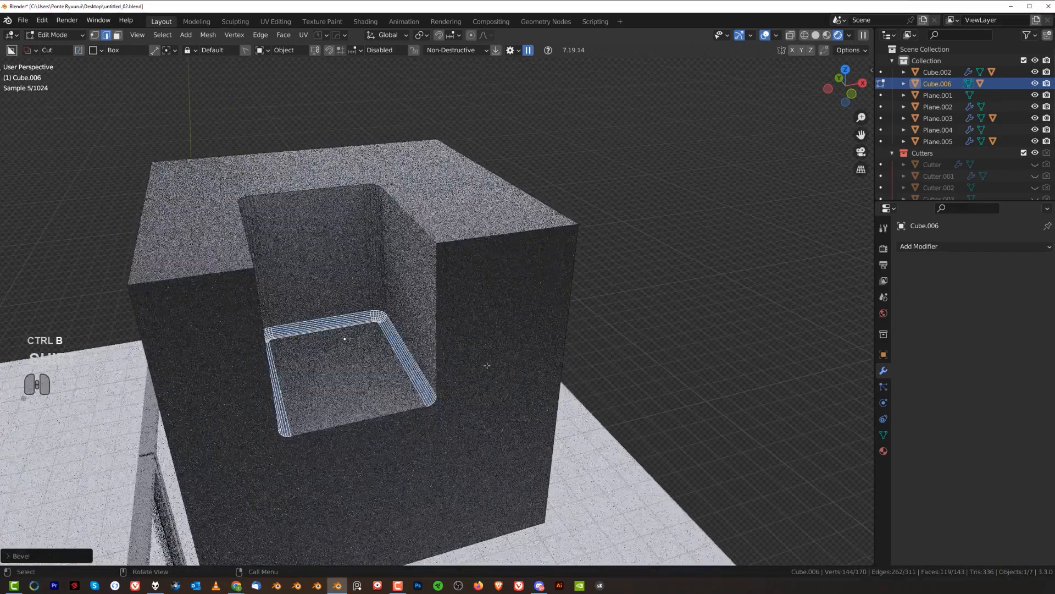
key(Tab)
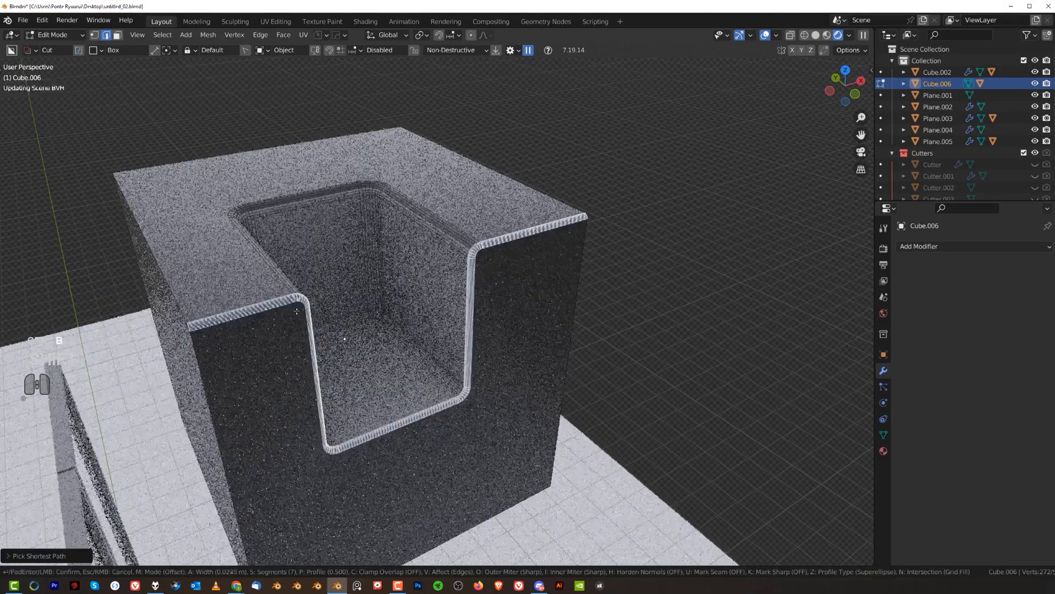
key(Tab)
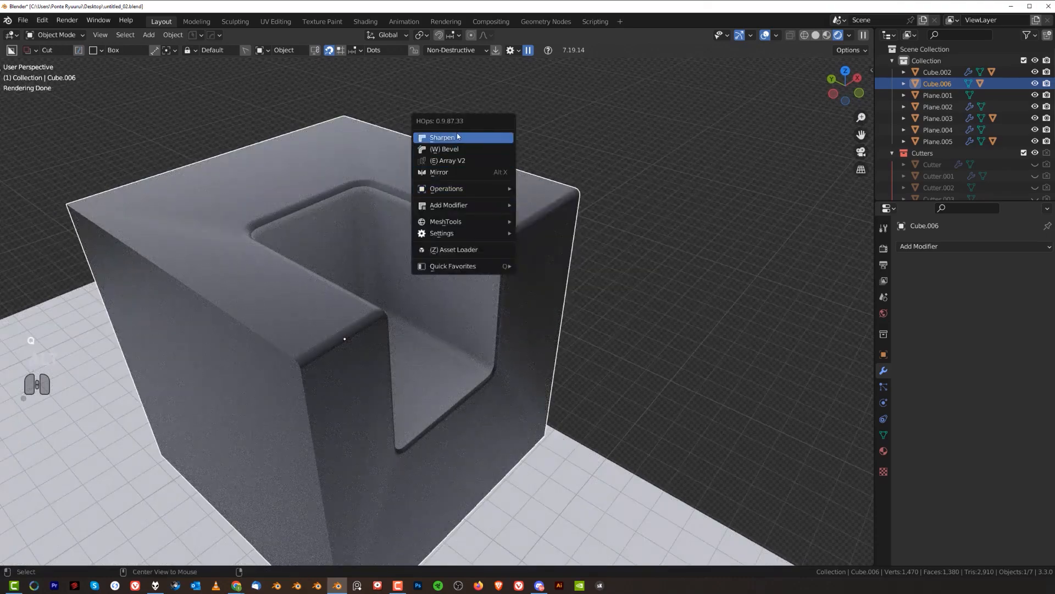
Step: Add a Weighted Normal modifier with Keep Sharp to Cube.006 and return to mesh editing
click(443, 137)
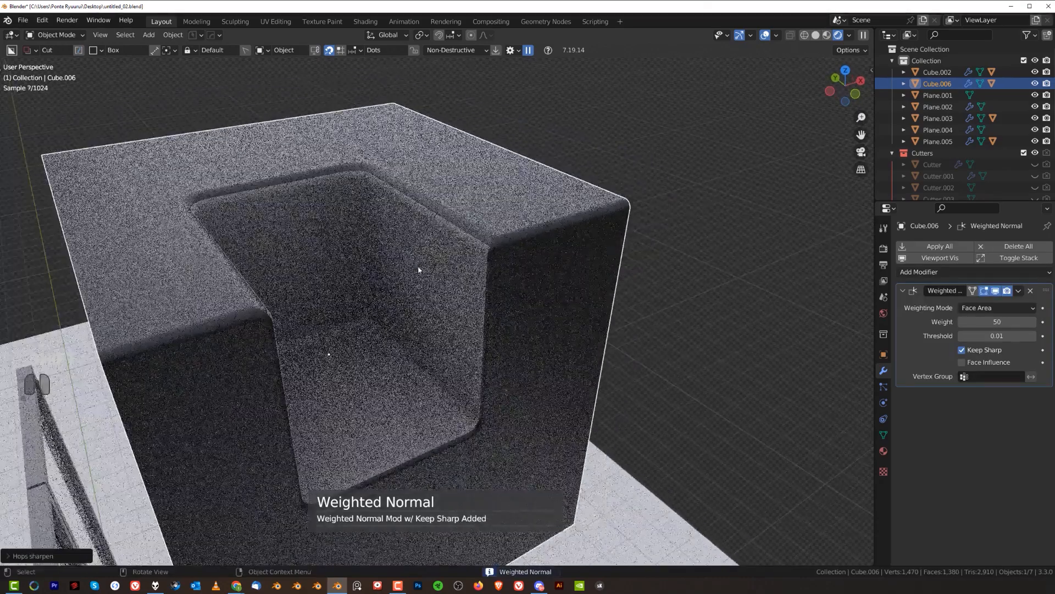
key(Tab)
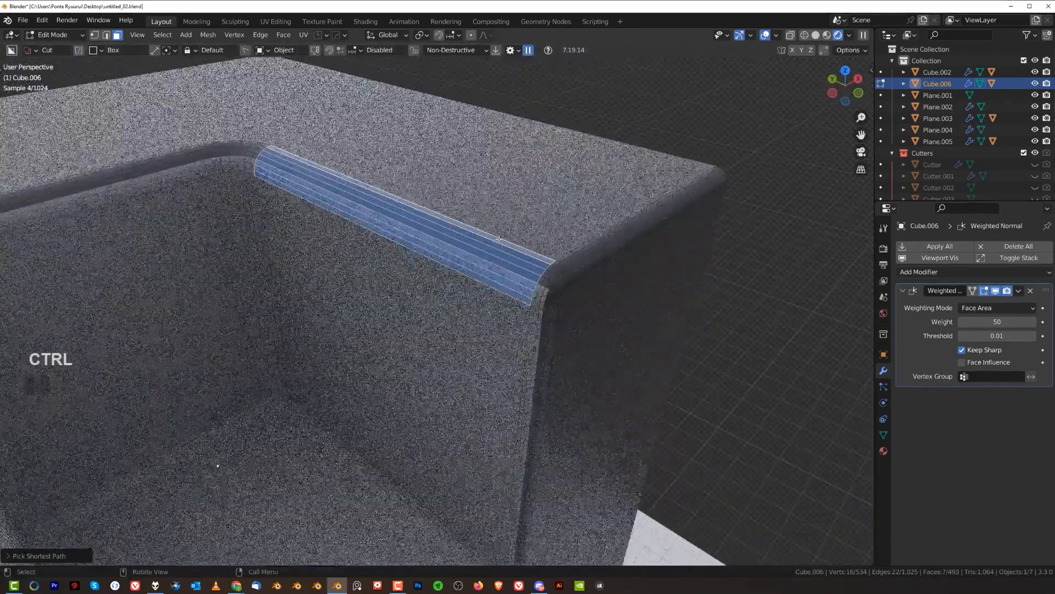
Step: Unbevel the selected bevel strips with MESHmachine into hard edges, then exit Edit Mode
key(y)
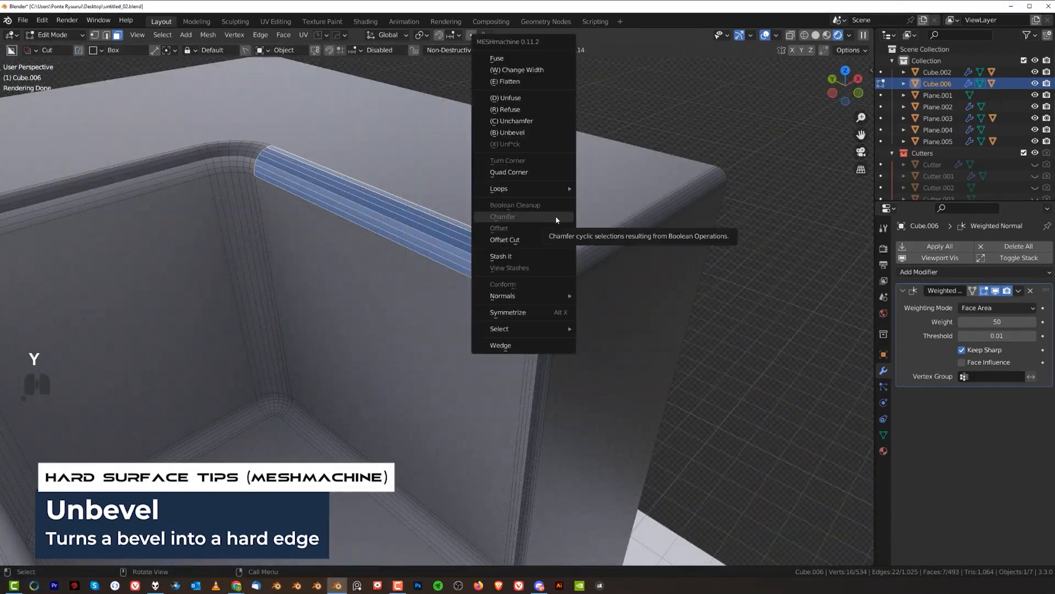
mouse_move(508, 98)
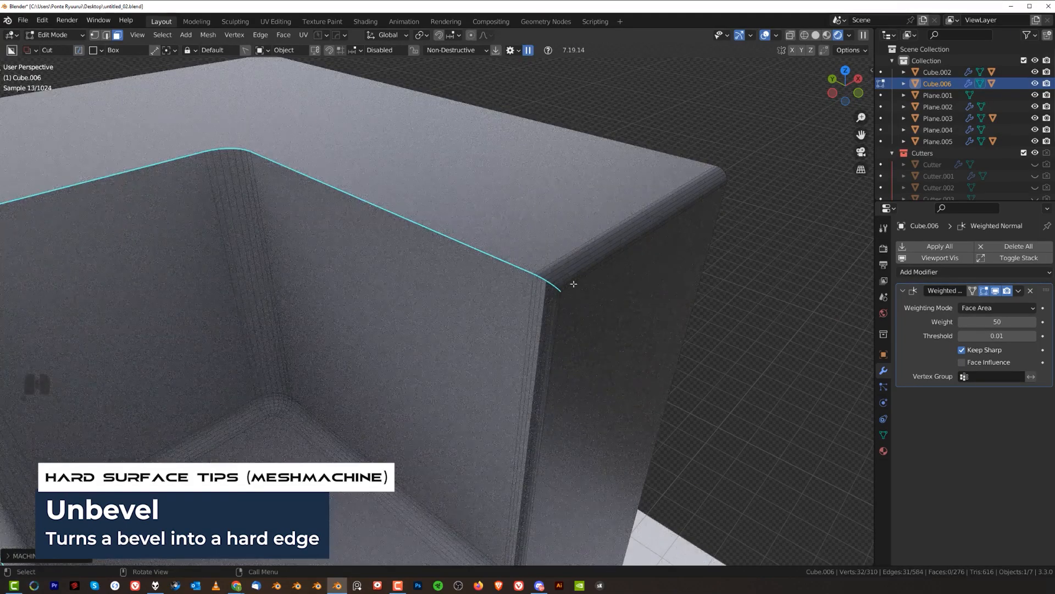
key(Tab)
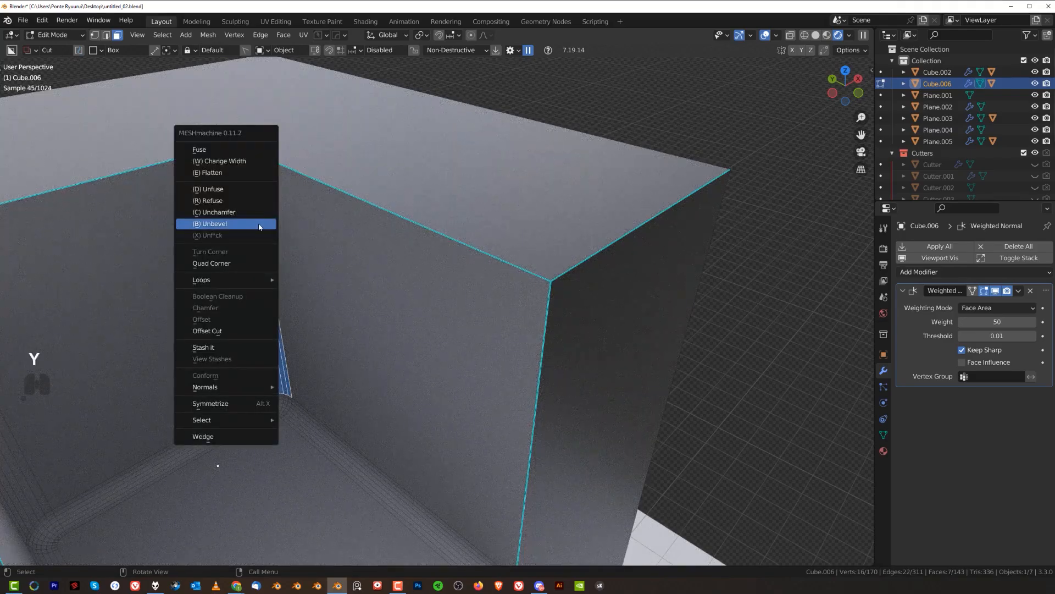
click(212, 223)
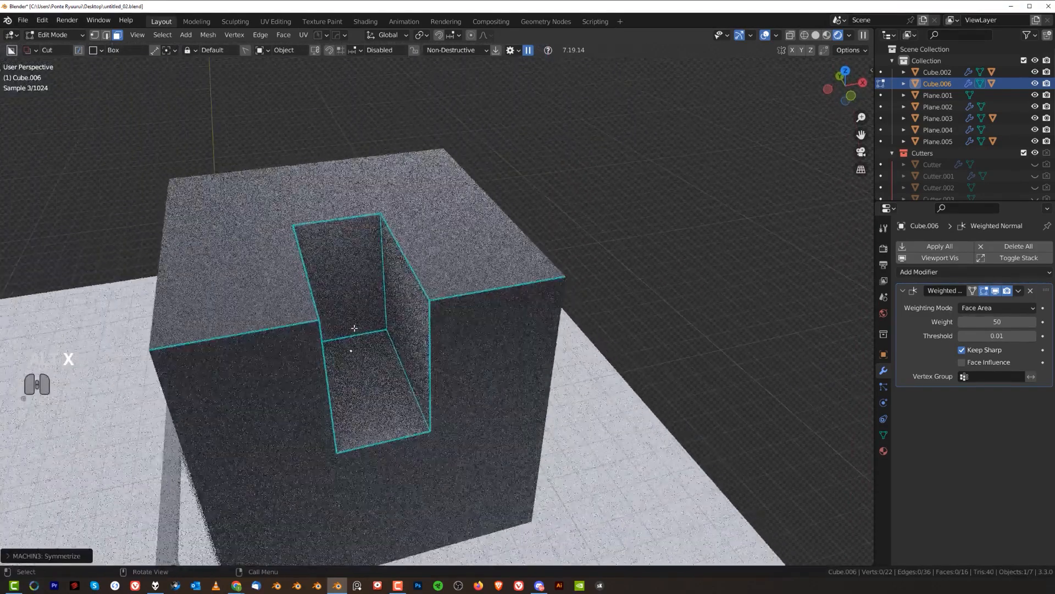
key(Tab)
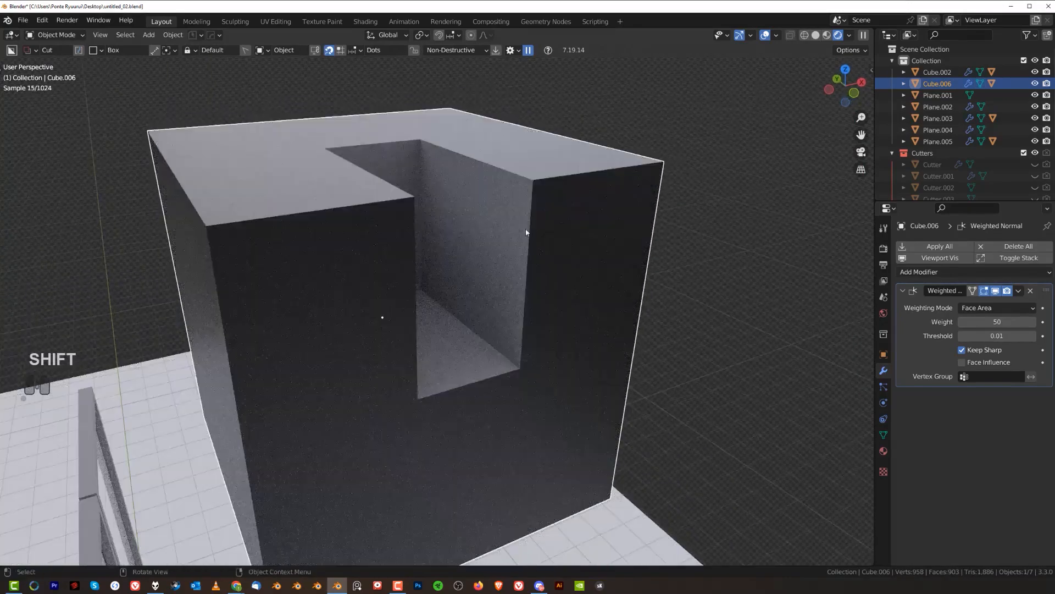